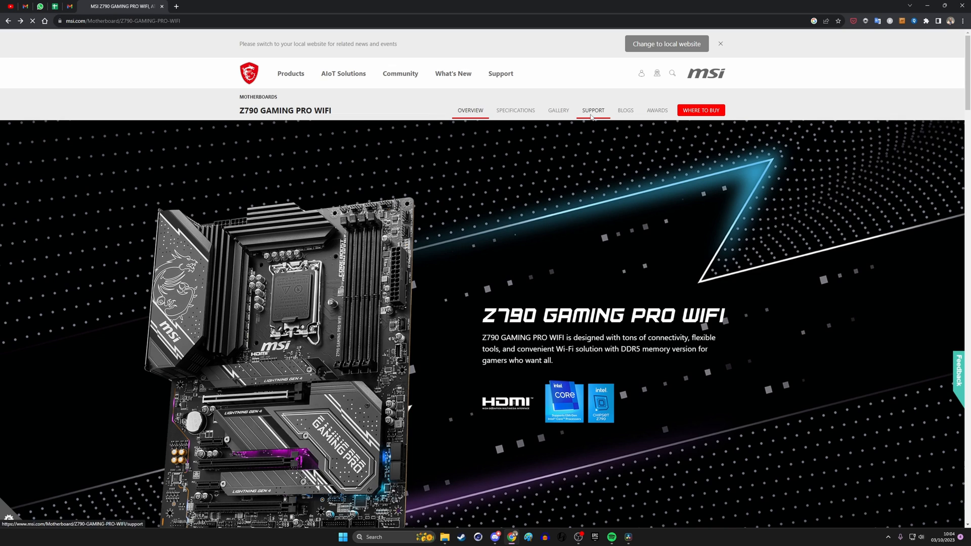
- Download the AMI BIOS 7D93v12 from the Z790 GAMING PRO WIFI support downloads
click(591, 110)
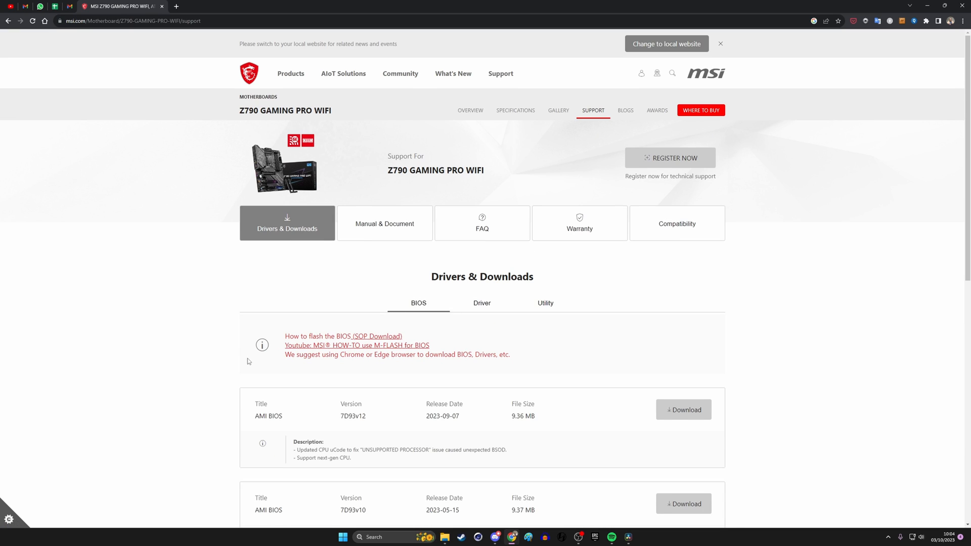
scroll(down, 3)
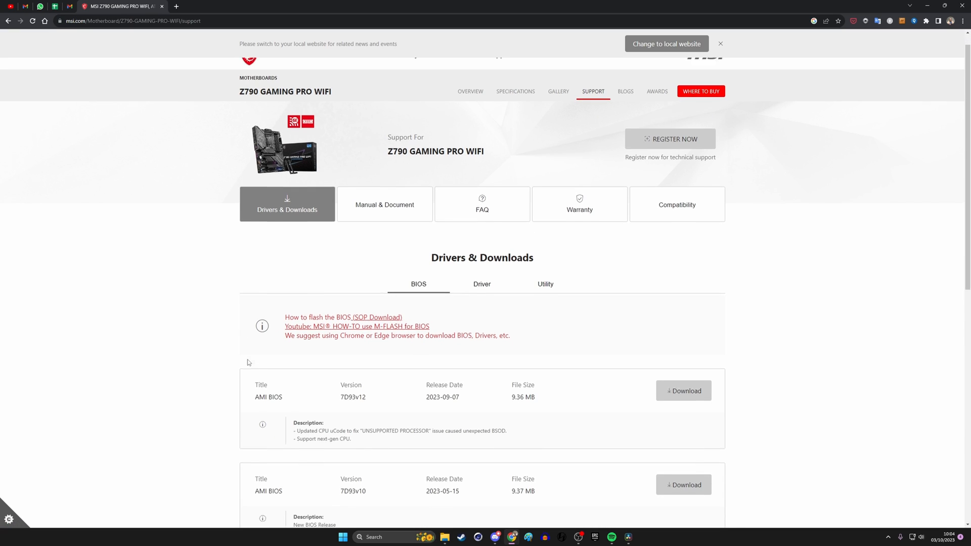
scroll(down, 3)
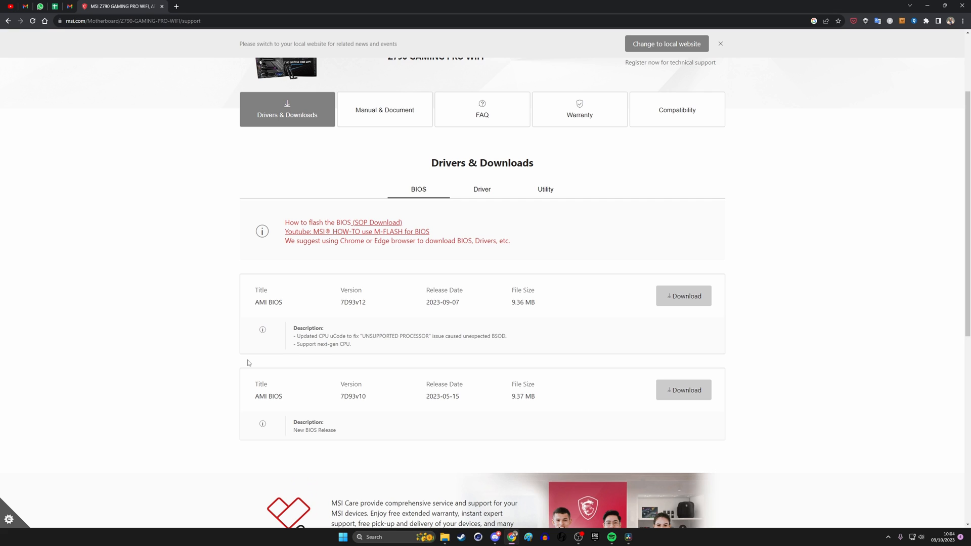
double_click(442, 302)
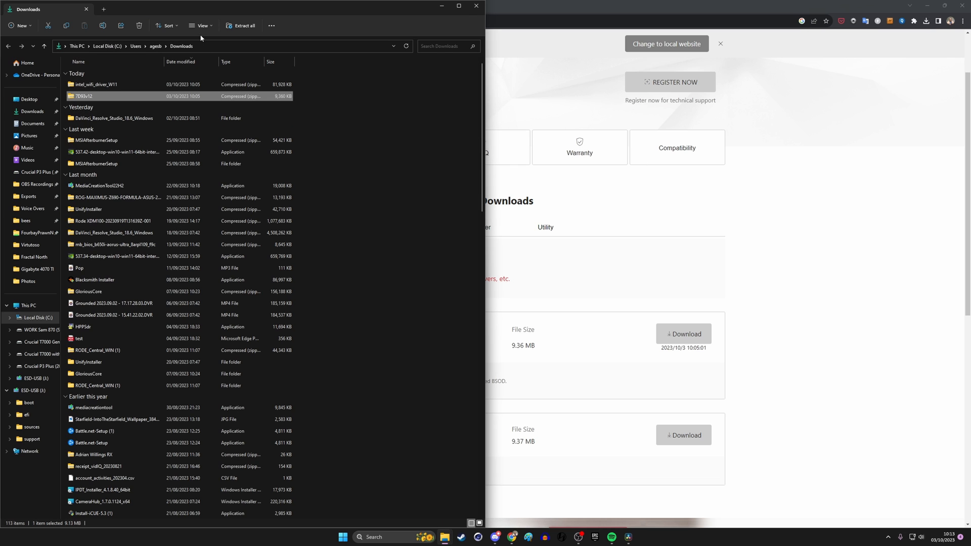
- Extract the 7D93v12 zip into its own Downloads folder and open the extracted folder
click(242, 25)
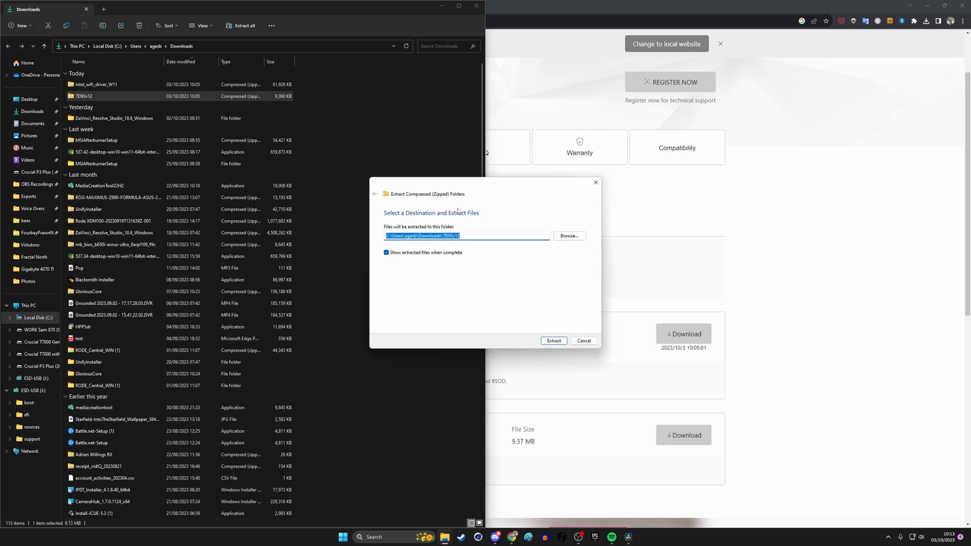
click(552, 340)
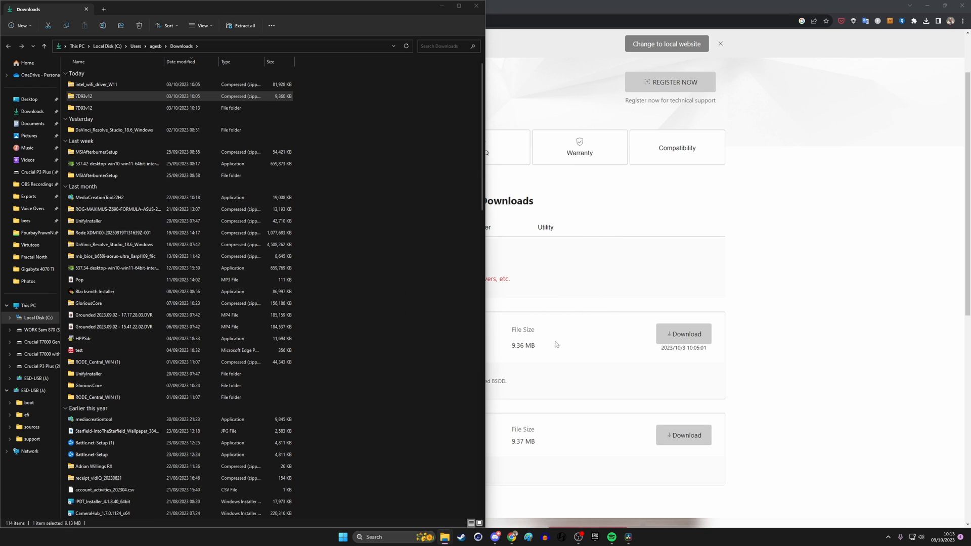
double_click(83, 109)
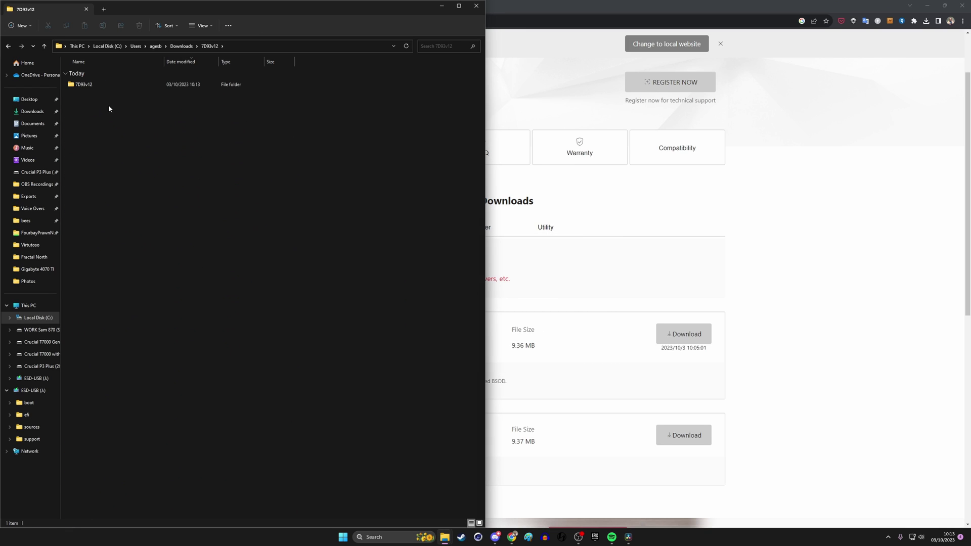